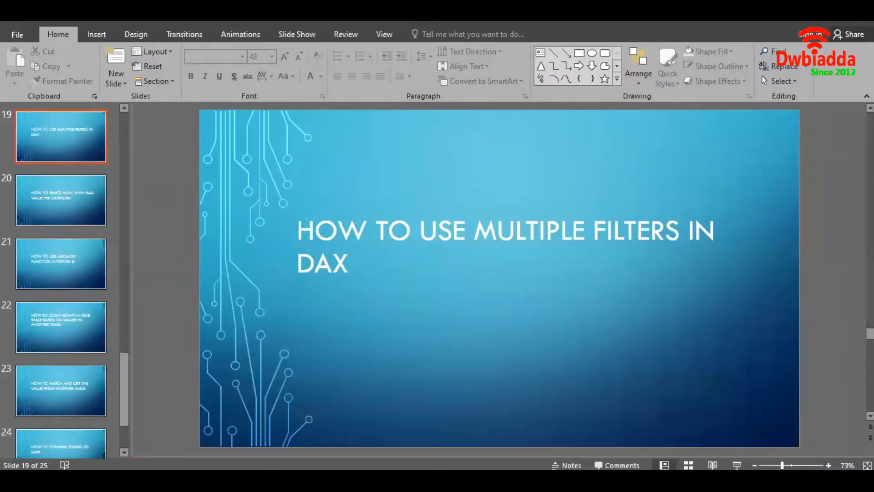
{"action": "mouse_move", "coordinate": [690, 141]}
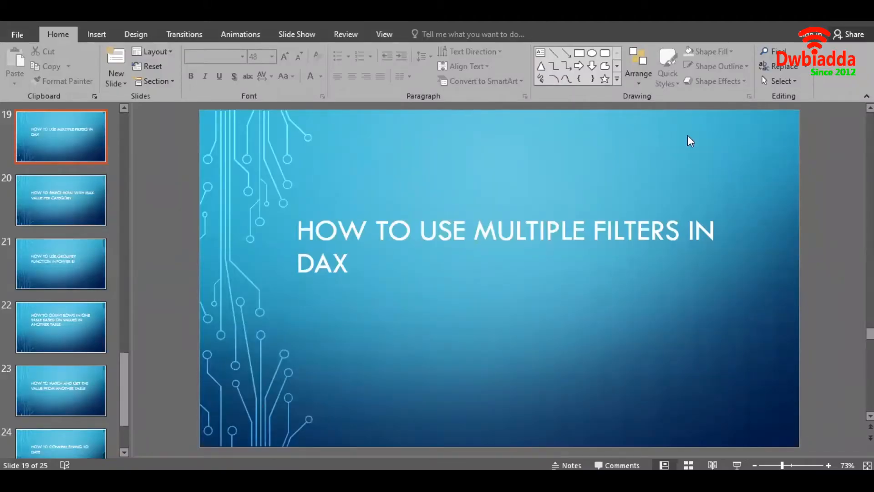
- Start a new measure, Sales = SUM('Finance Data'[Sales])
{"action": "key", "text": "alt+tab"}
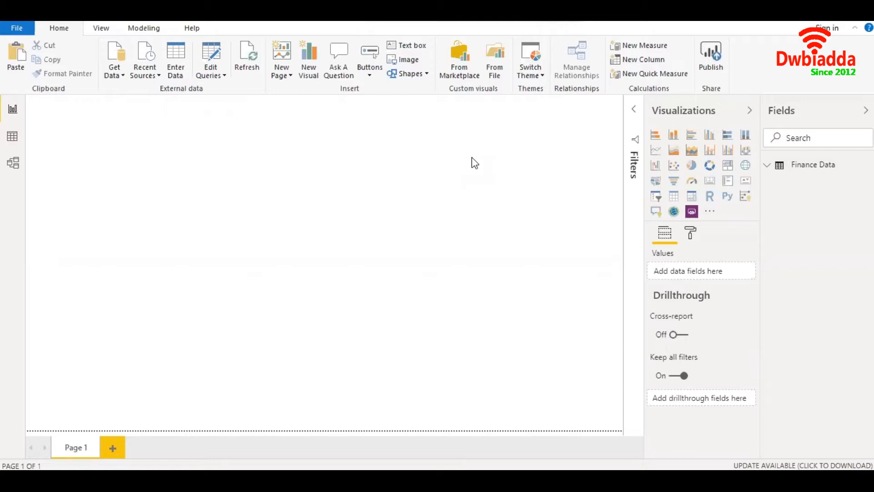
{"action": "mouse_move", "coordinate": [779, 170]}
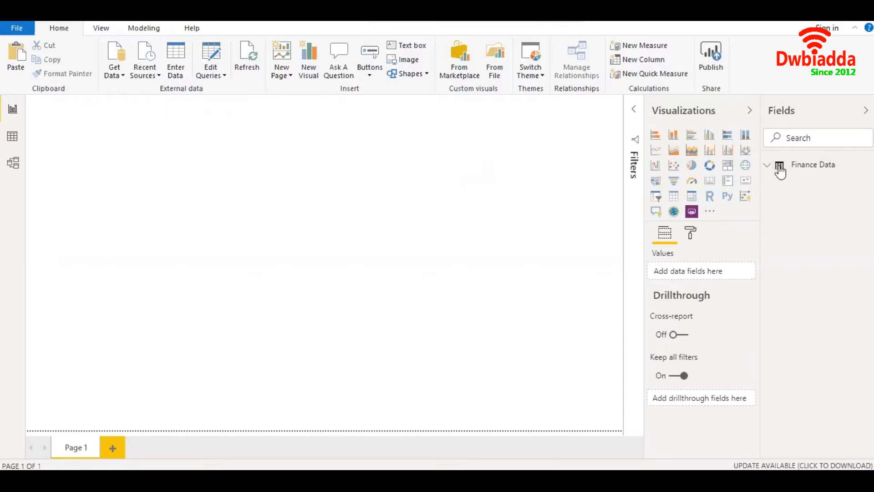
{"action": "mouse_move", "coordinate": [787, 185]}
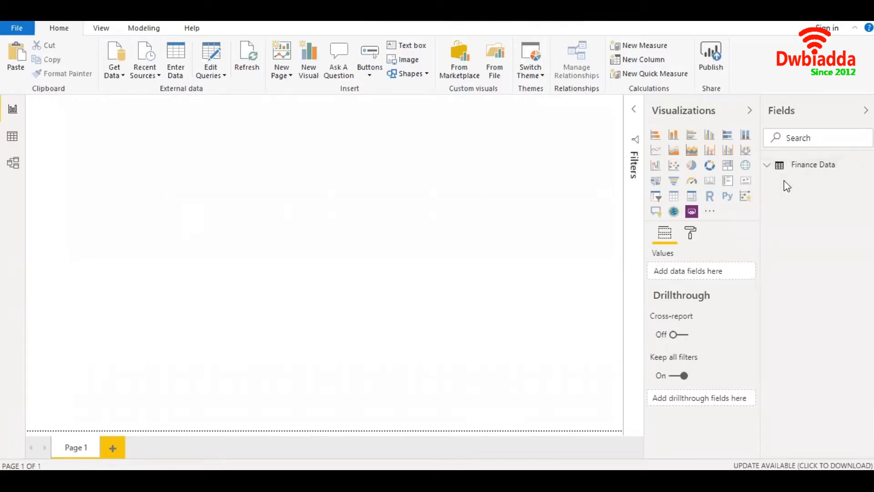
{"action": "left_click", "coordinate": [644, 45]}
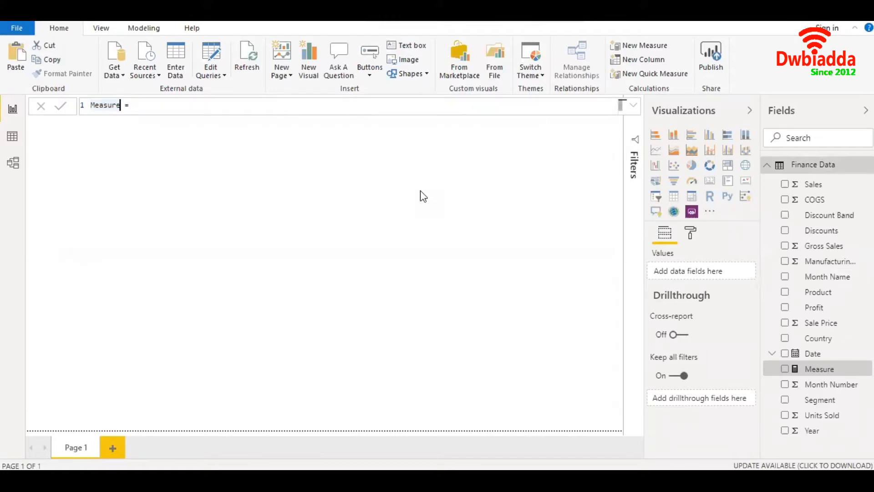
{"action": "type", "text": "Sales = SUM('Finance Data'[ Sales"}
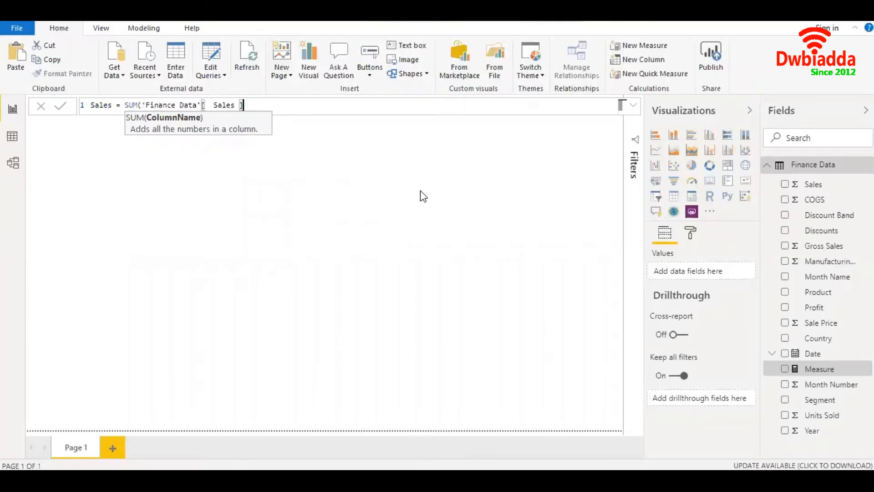
- Commit the Sales measure and add a card visual showing $118.73M
{"action": "left_click", "coordinate": [60, 106]}
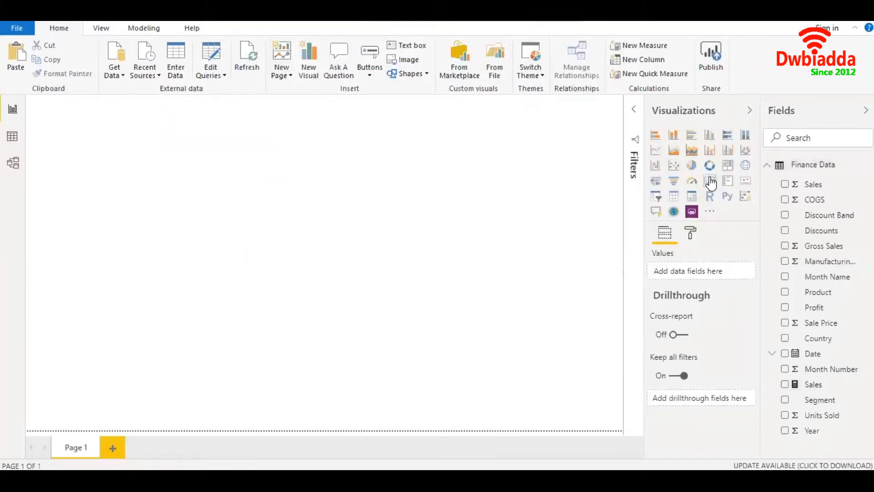
{"action": "left_click", "coordinate": [710, 180]}
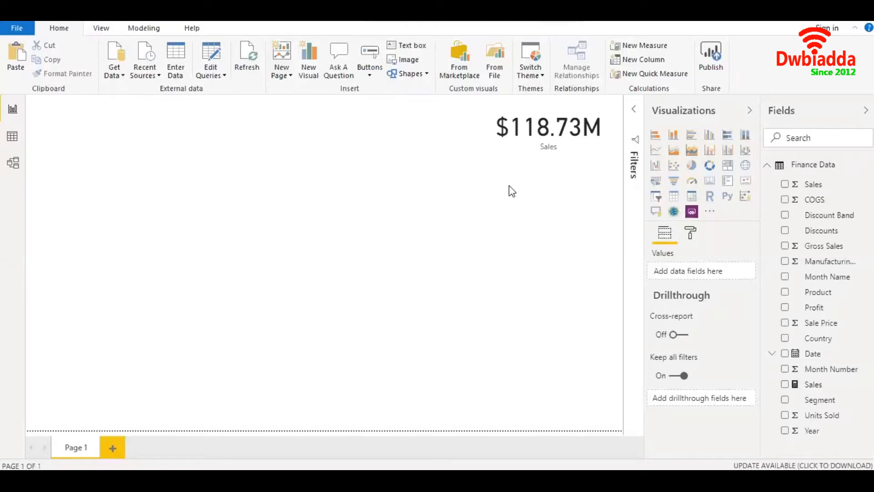
{"action": "mouse_move", "coordinate": [590, 218]}
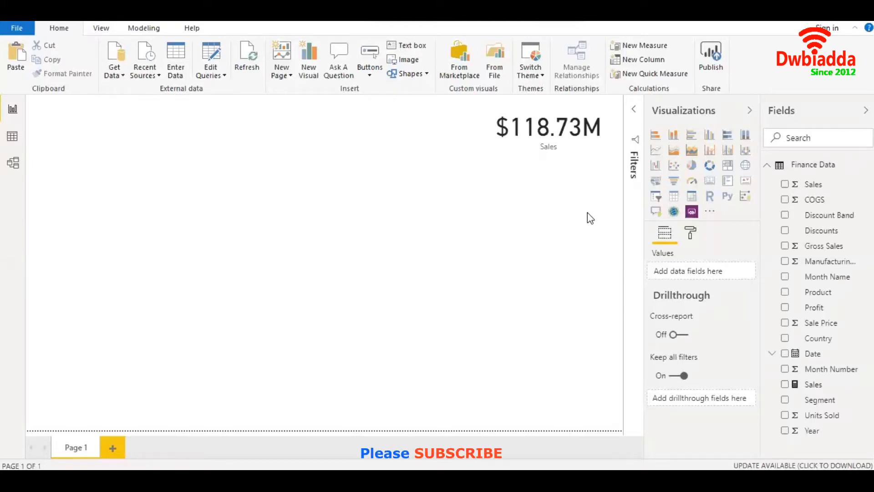
- Start a new measure in Finance Data named Sales Germany
{"action": "right_click", "coordinate": [814, 164]}
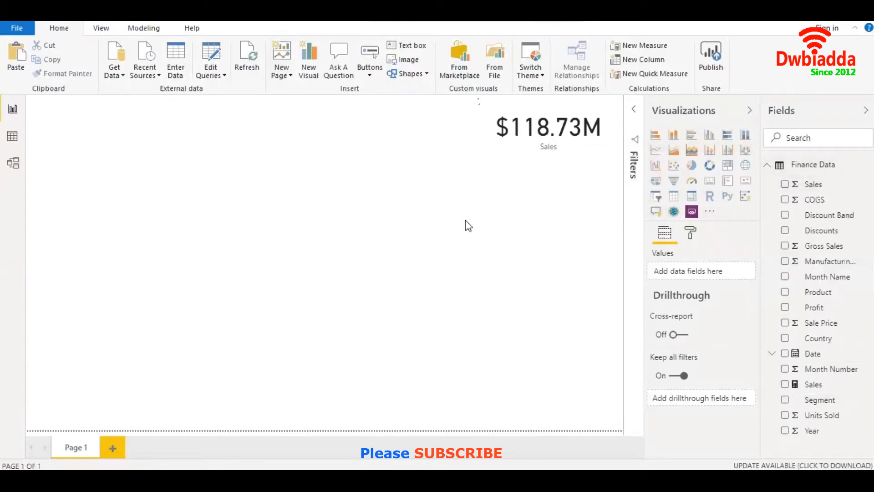
{"action": "left_click", "coordinate": [639, 45]}
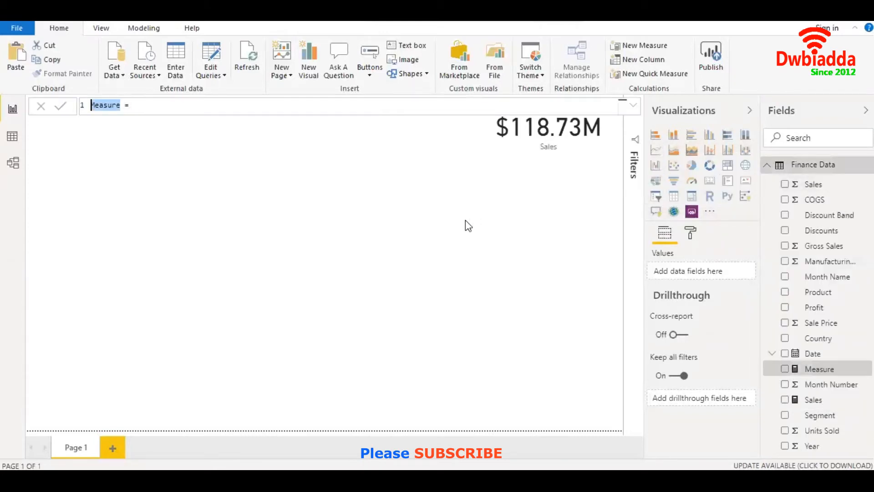
{"action": "type", "text": "Sales Ge"}
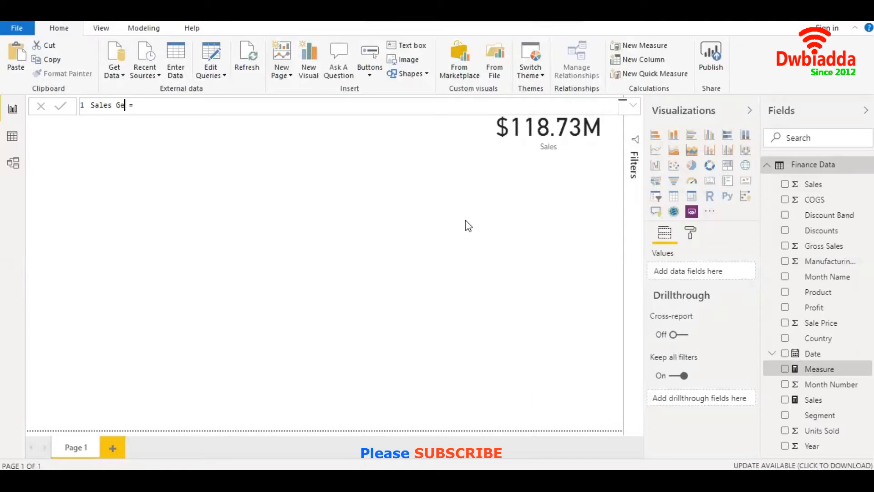
{"action": "type", "text": "rmany"}
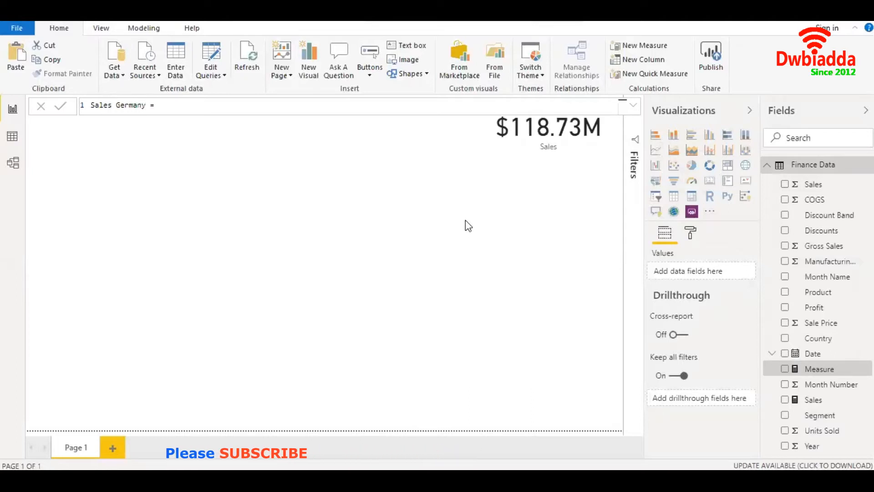
- Define it as CALCULATE([Sales]) filtered to 'Finance Data'[Country] = "Germany" and commit
{"action": "type", "text": "CALCULATE("}
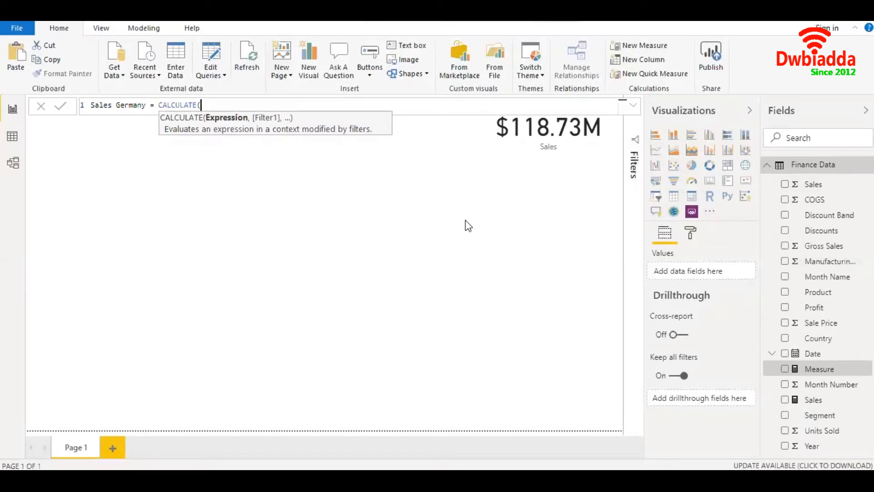
{"action": "type", "text": "[Sales],"}
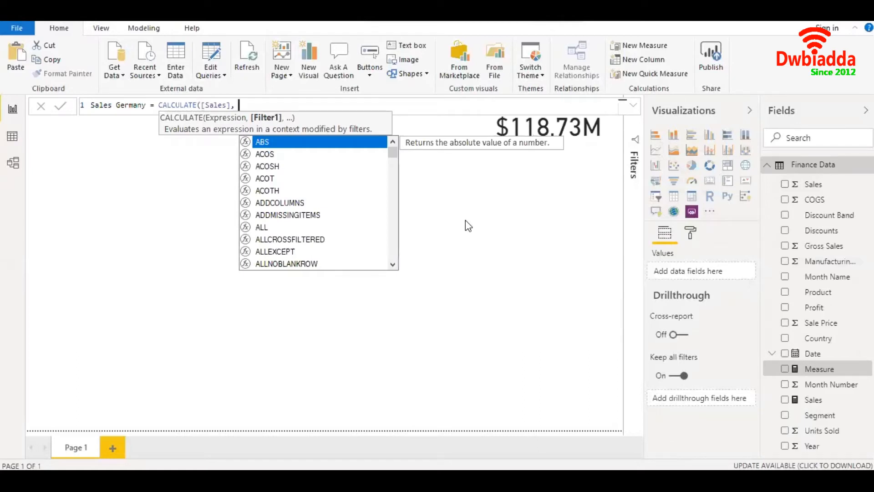
{"action": "type", "text": "FILTER("}
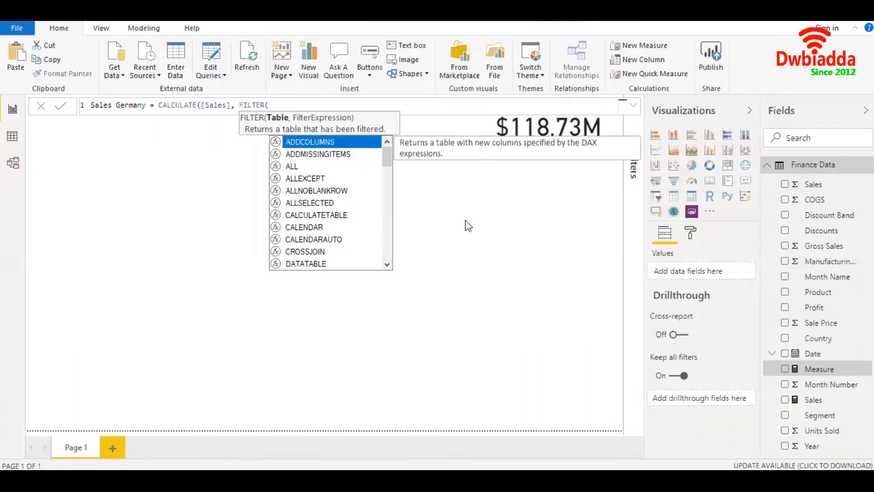
{"action": "type", "text": "f"}
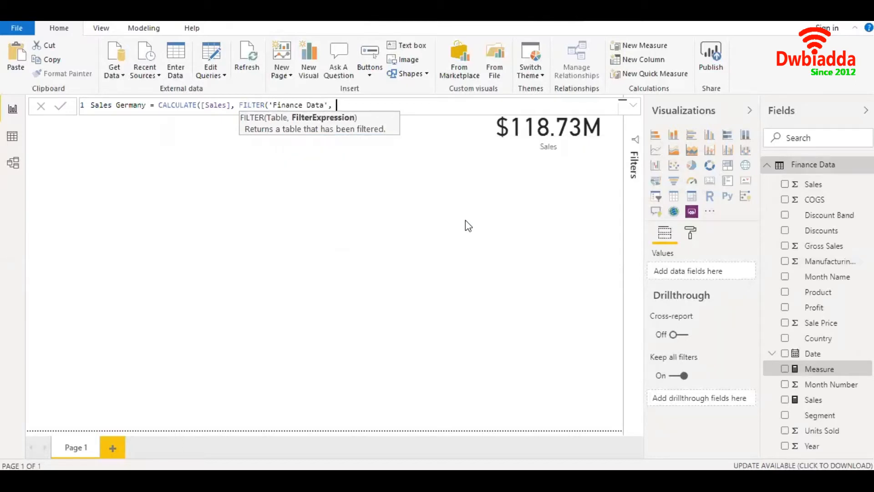
{"action": "type", "text": "'Finance Data'[Country] ="}
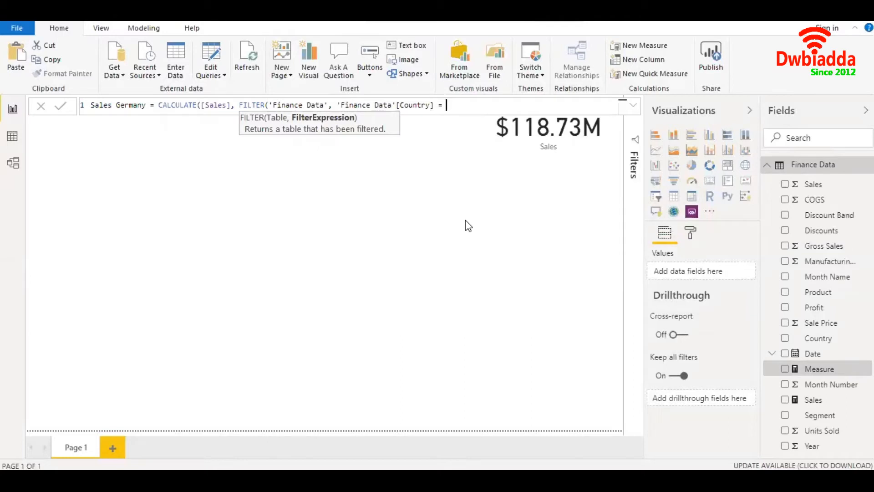
{"action": "type", "text": "\"Ger"}
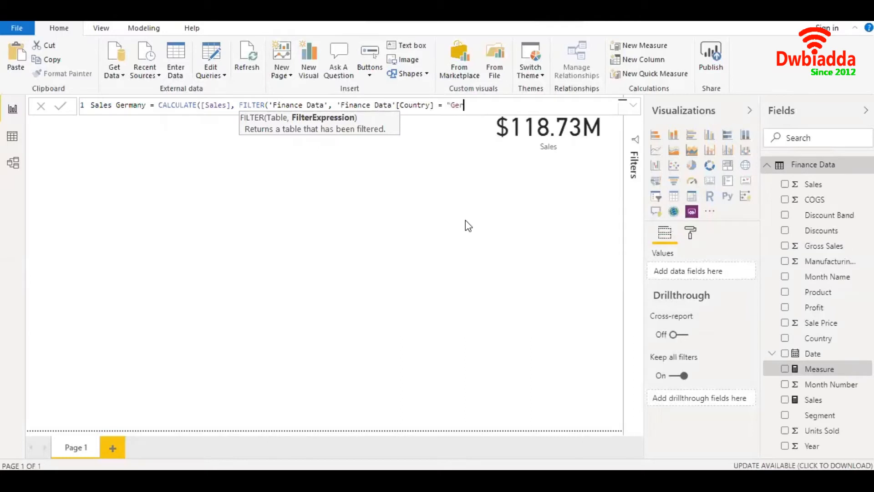
{"action": "type", "text": "many\")"}
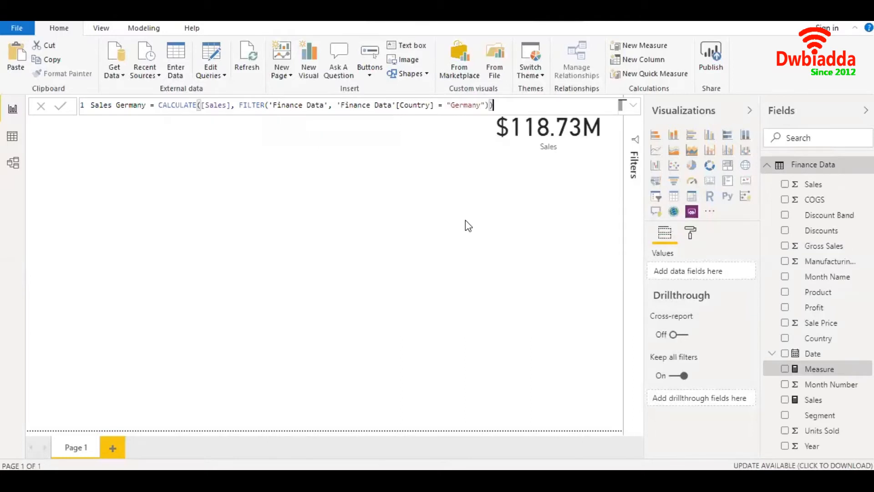
{"action": "left_click", "coordinate": [60, 105]}
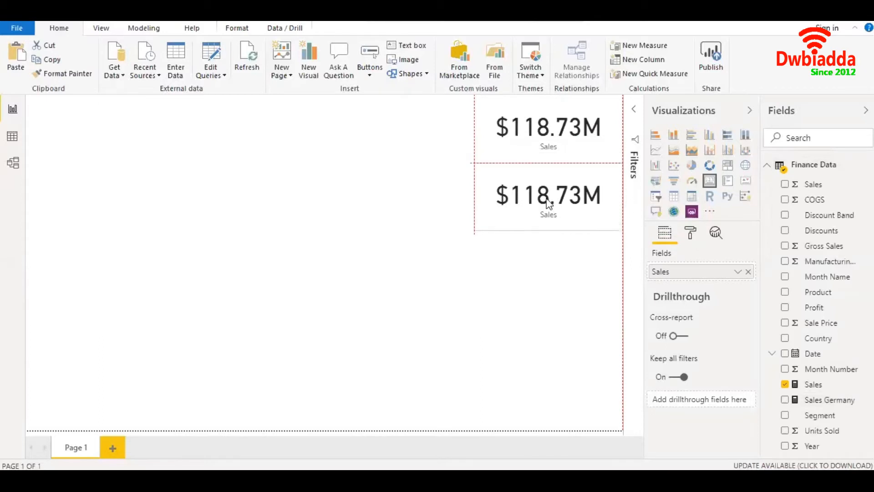
- Put Sales Germany into the duplicated card, showing $23.51M
{"action": "left_click", "coordinate": [548, 196]}
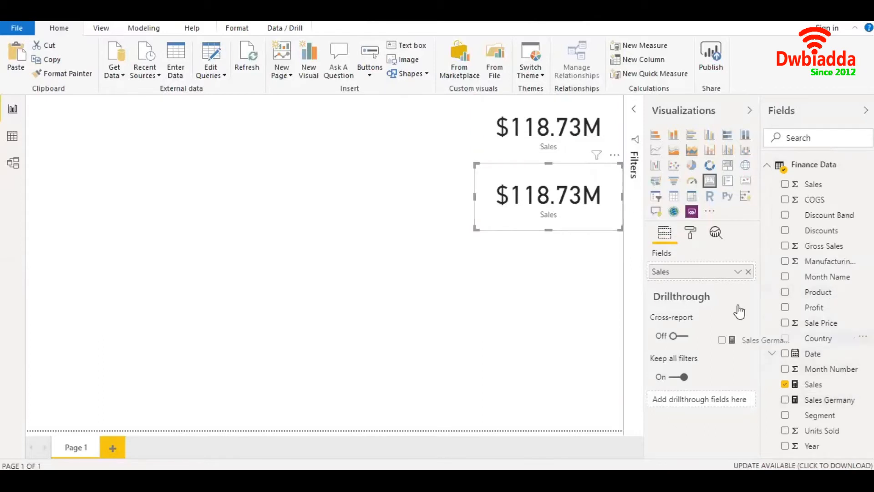
{"action": "left_click", "coordinate": [785, 400]}
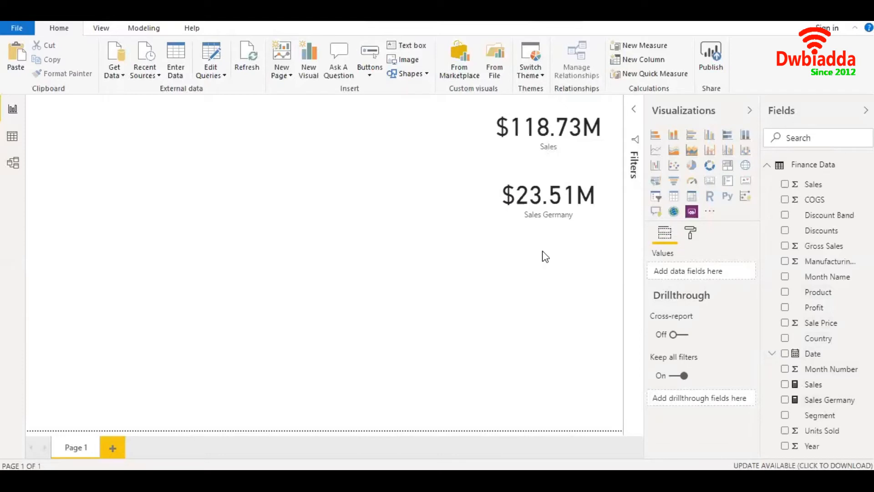
{"action": "mouse_move", "coordinate": [830, 400]}
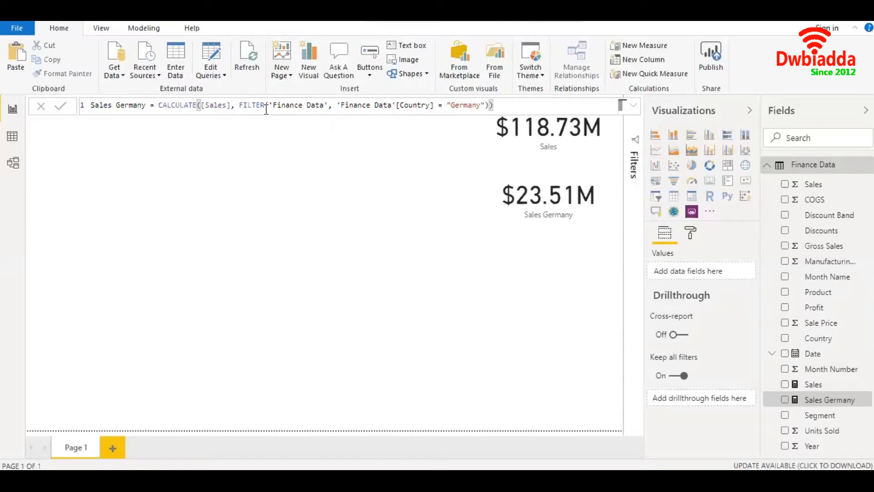
{"action": "mouse_move", "coordinate": [226, 156]}
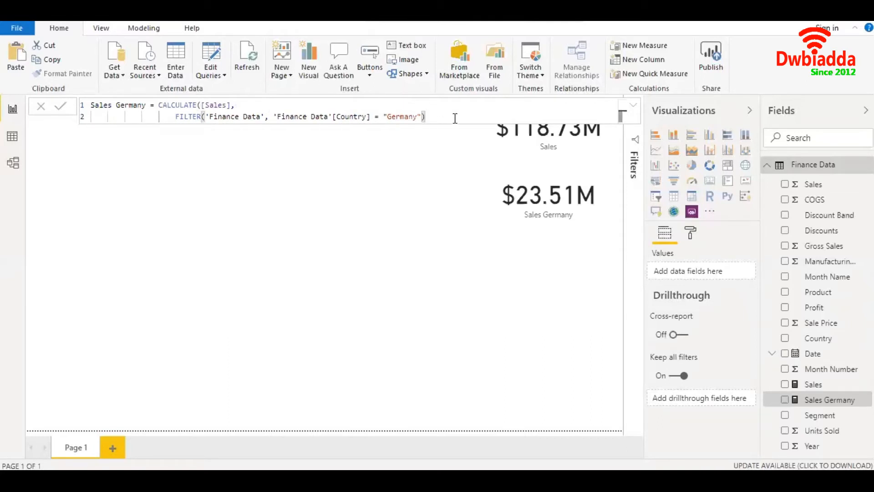
- Add a second filter, [Sales] > 400000, to Sales Germany and commit
{"action": "type", "text": ","}
{"action": "type", "text": "FILTER("}
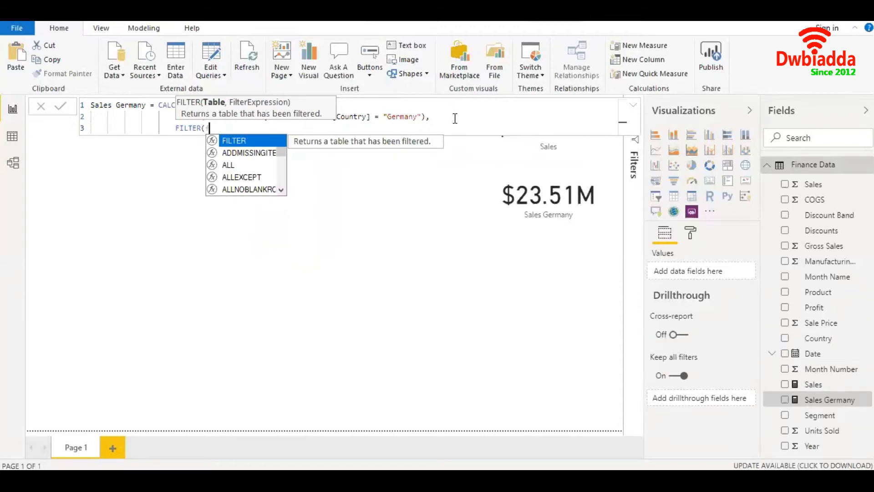
{"action": "type", "text": "'Finance Data',"}
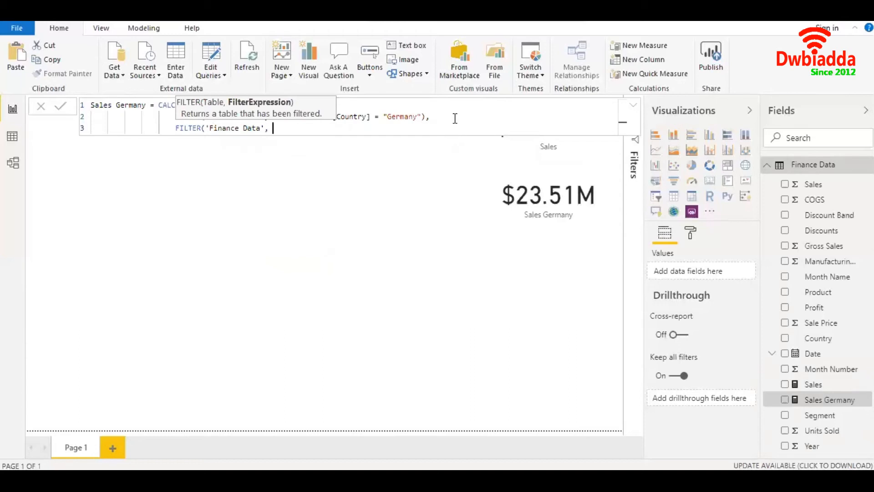
{"action": "type", "text": "[Sales]"}
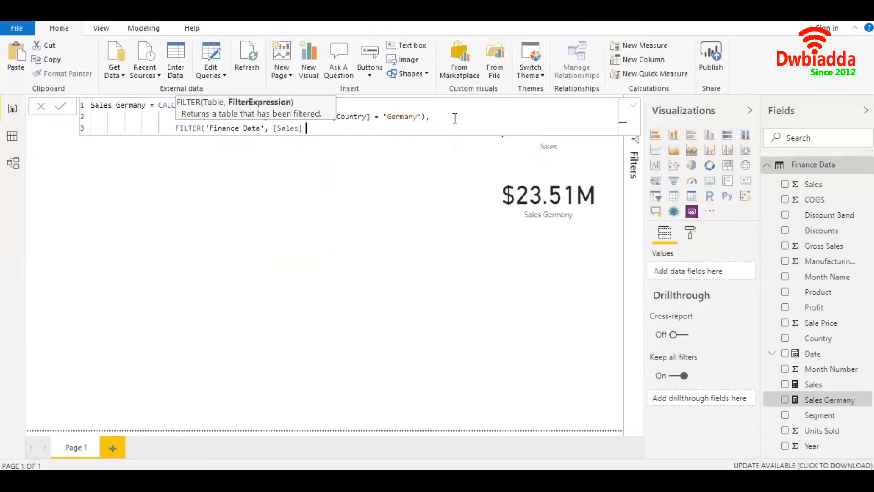
{"action": "type", "text": "> 400000)"}
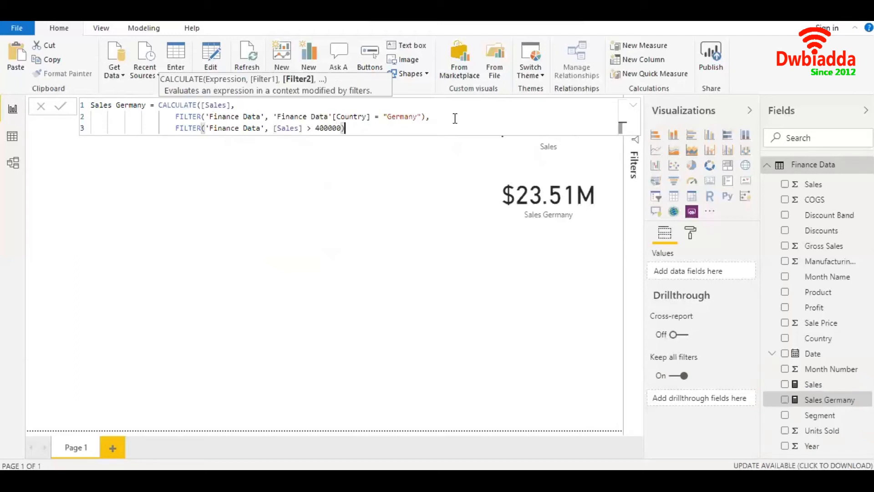
{"action": "mouse_move", "coordinate": [456, 123]}
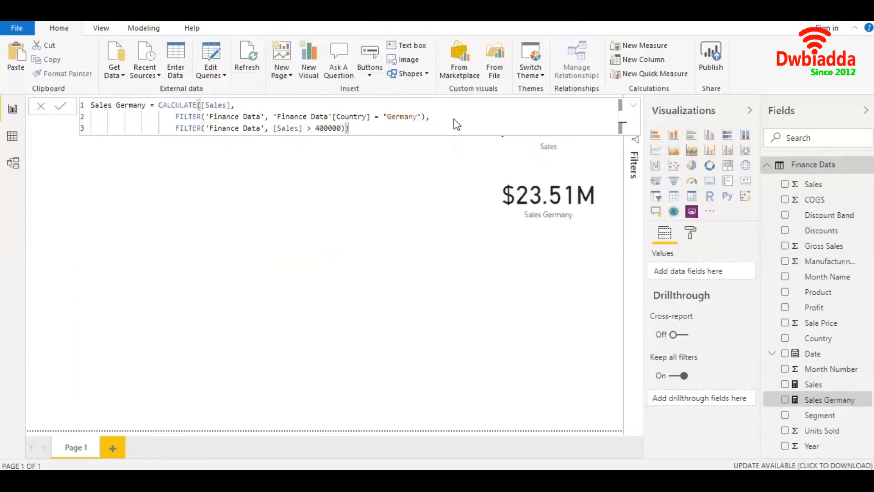
{"action": "left_click", "coordinate": [60, 106]}
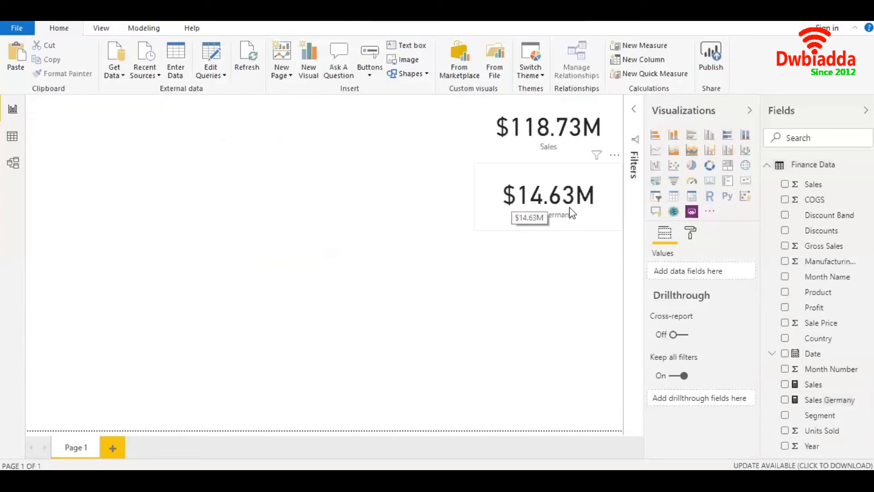
{"action": "mouse_move", "coordinate": [569, 250]}
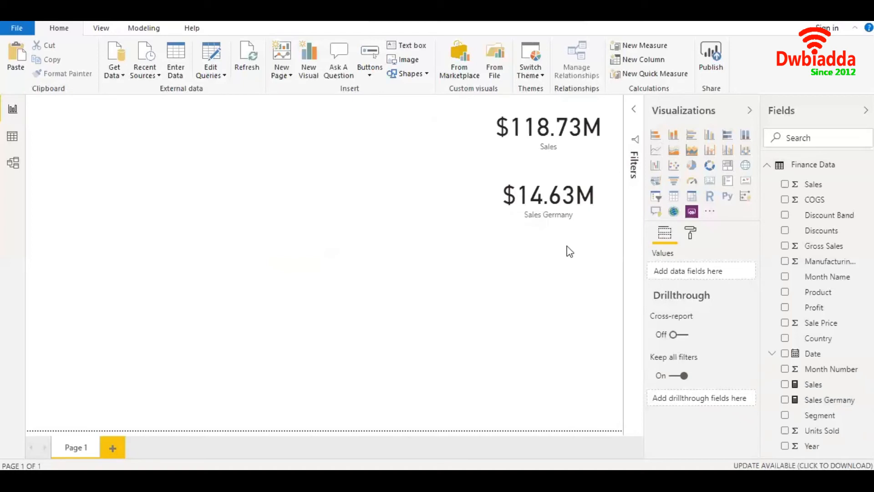
{"action": "mouse_move", "coordinate": [516, 241]}
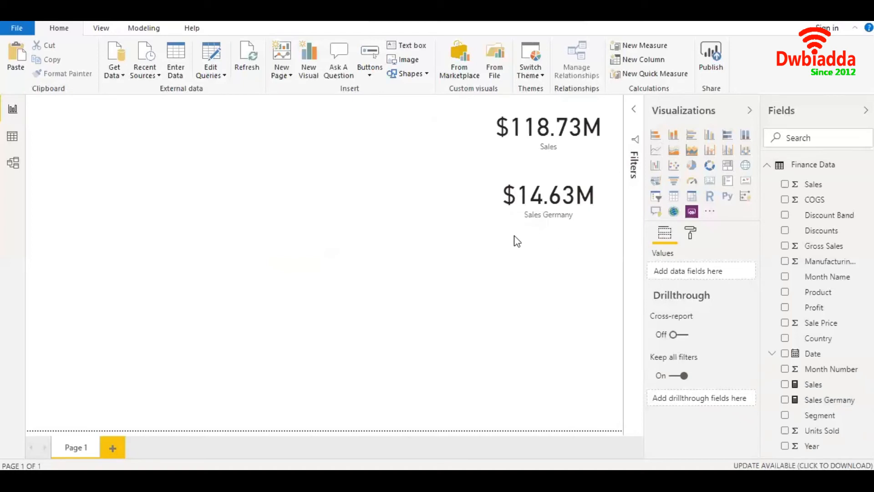
{"action": "mouse_move", "coordinate": [538, 241]}
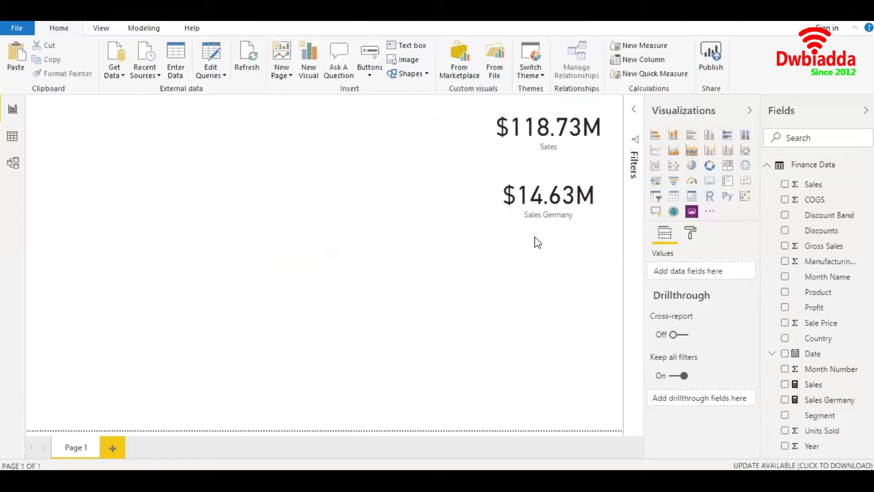
{"action": "mouse_move", "coordinate": [559, 240]}
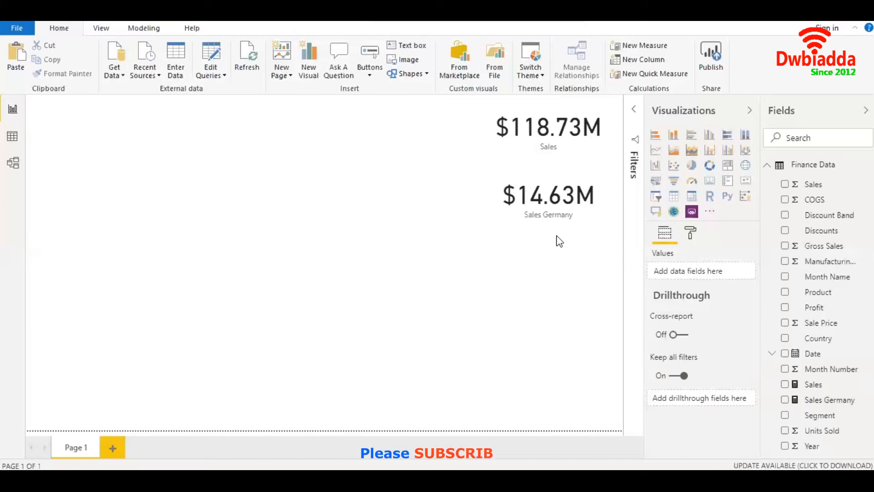
{"action": "mouse_move", "coordinate": [808, 402]}
{"action": "type", "text": "FILTER('Finance Data', [Sales] > 400000),"}
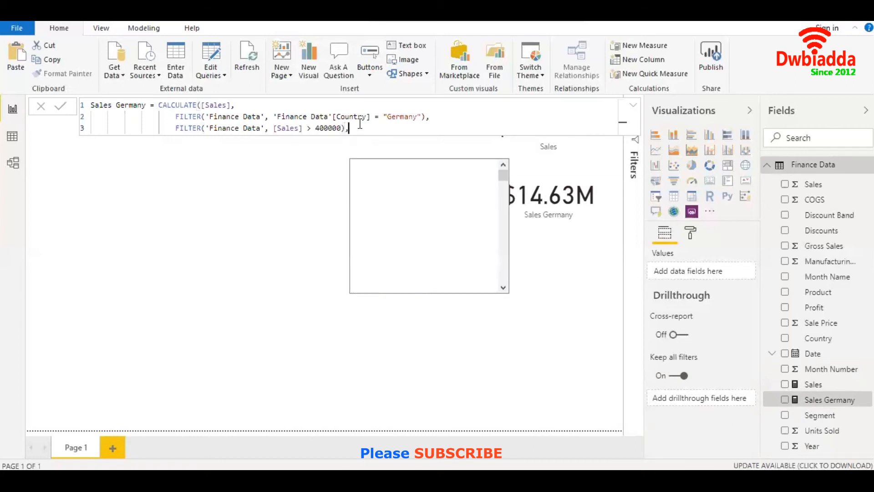
- Add a FILTER on 'Finance Data'[Date] <= DATE(2013, 12, 31) to Sales Germany
{"action": "type", "text": "fil"}
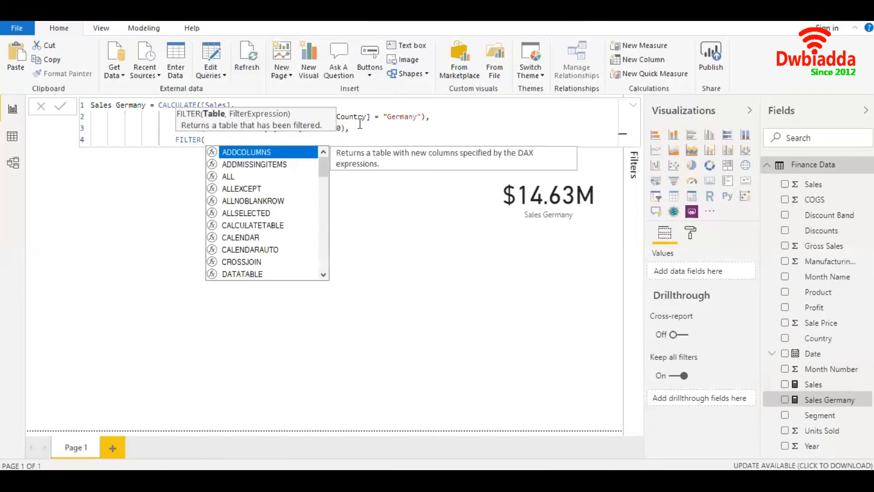
{"action": "type", "text": "fin"}
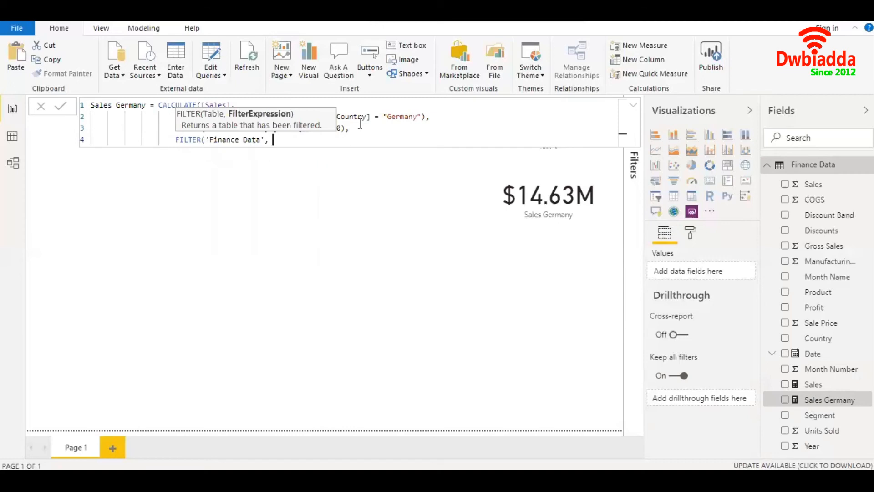
{"action": "type", "text": "date"}
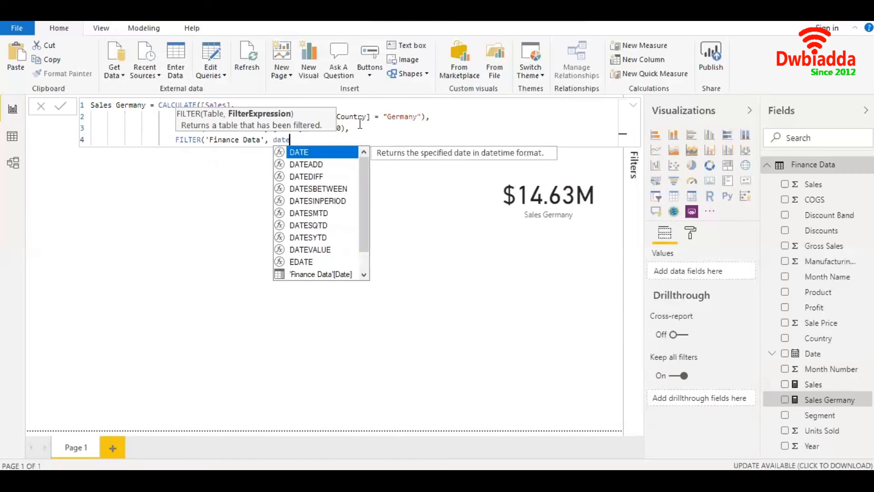
{"action": "left_click", "coordinate": [320, 274]}
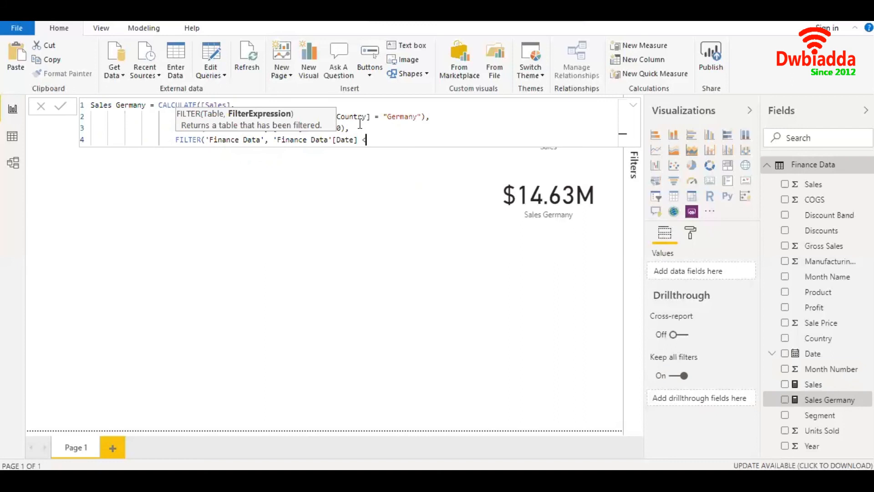
{"action": "type", "text": "="}
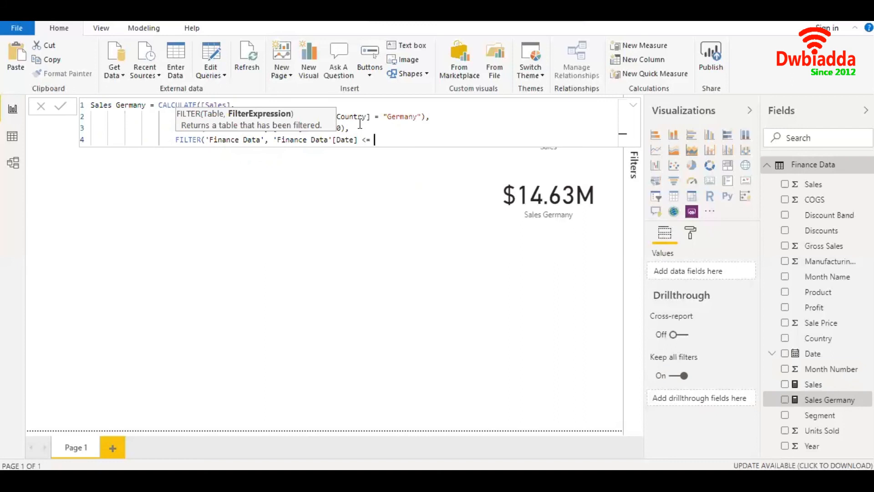
{"action": "type", "text": "DATE("}
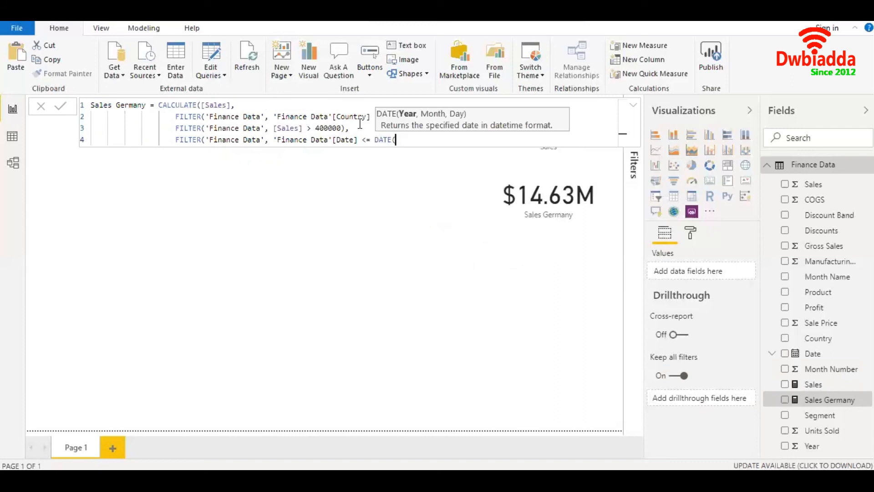
{"action": "type", "text": "2013"}
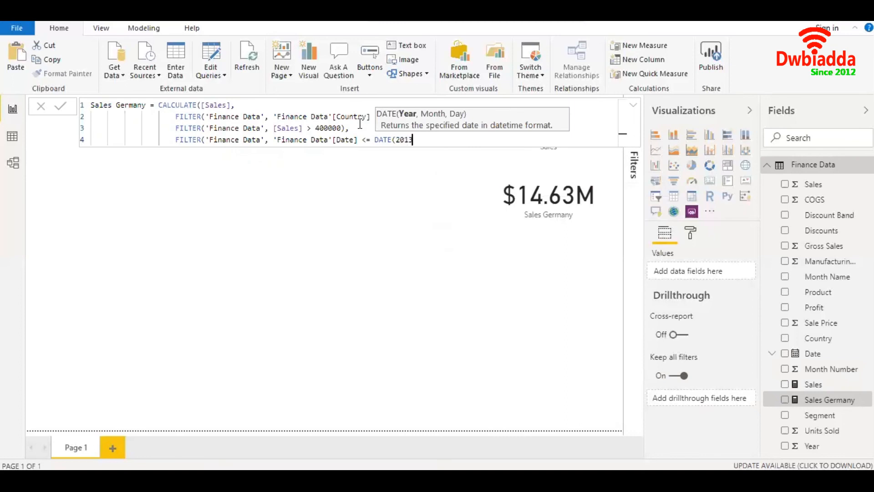
{"action": "type", "text": ", 12"}
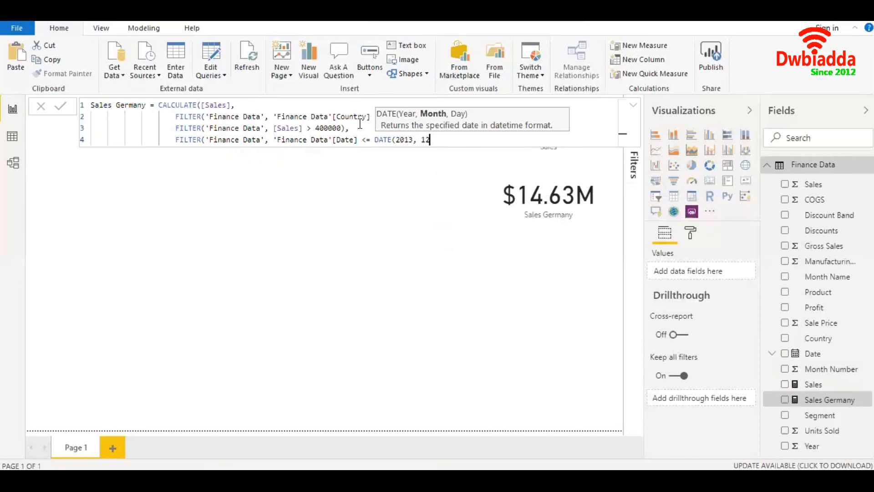
{"action": "type", "text": ", 31"}
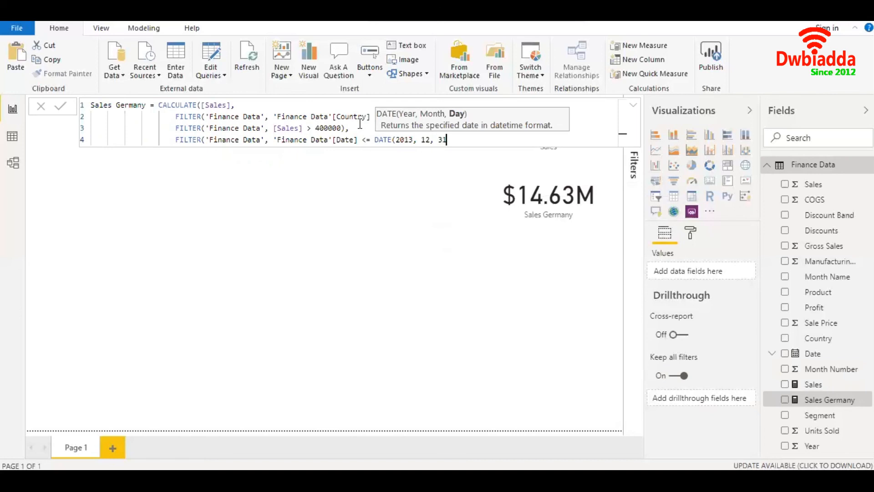
{"action": "type", "text": "))"}
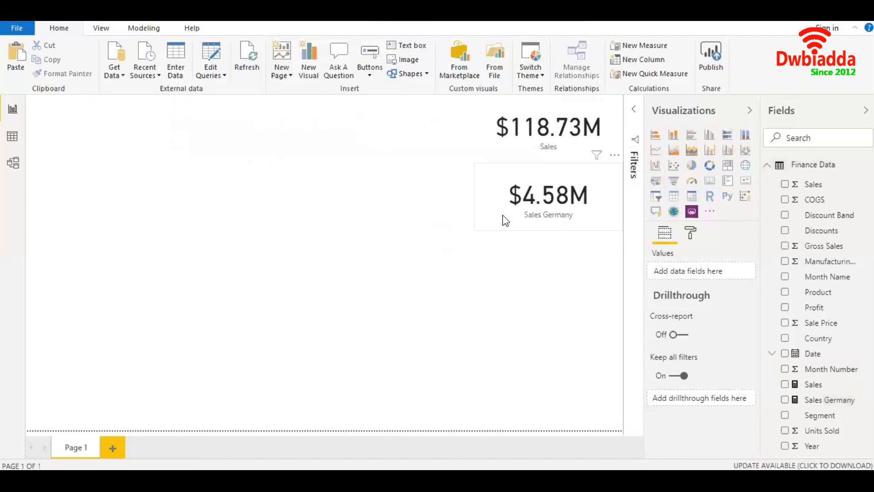
{"action": "mouse_move", "coordinate": [531, 239]}
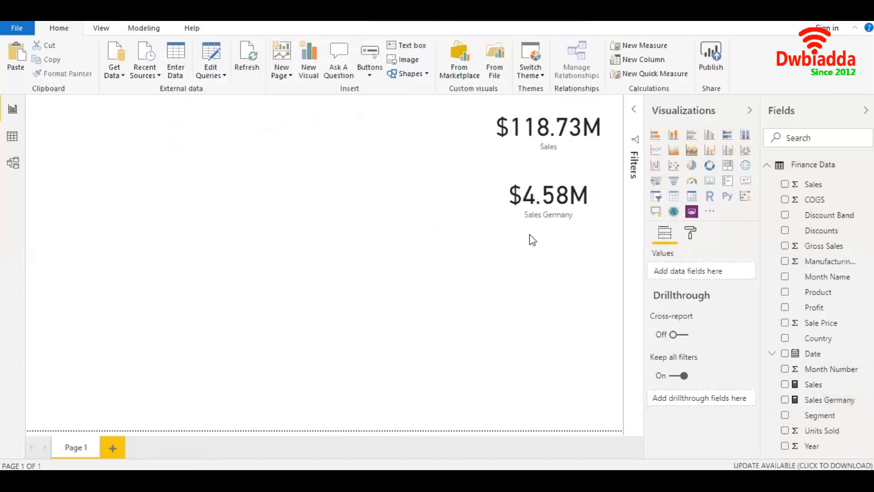
{"action": "mouse_move", "coordinate": [513, 214]}
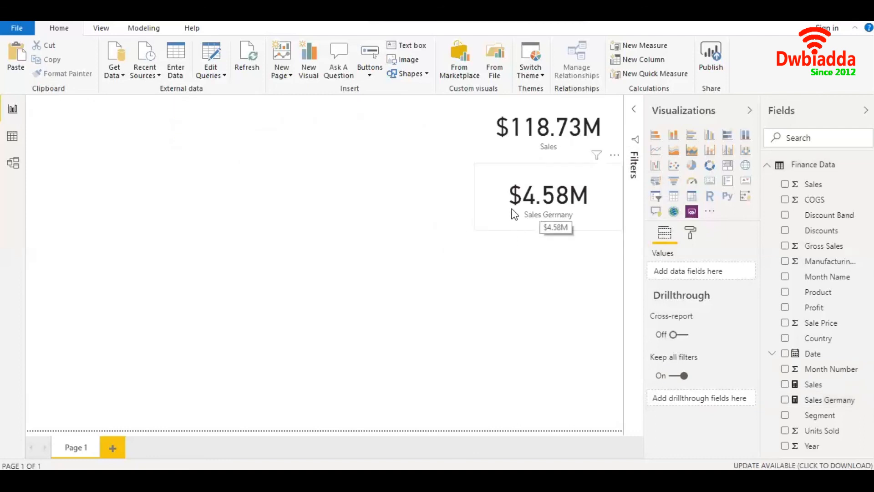
{"action": "mouse_move", "coordinate": [467, 214]}
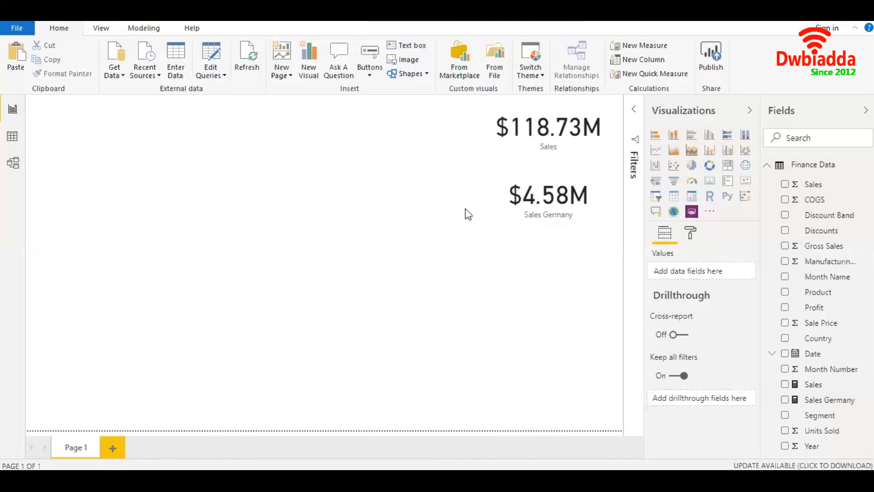
{"action": "mouse_move", "coordinate": [414, 202]}
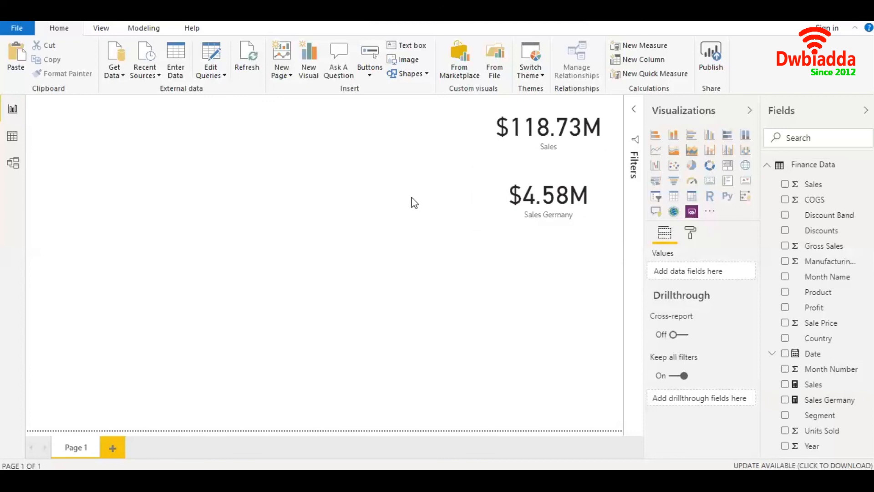